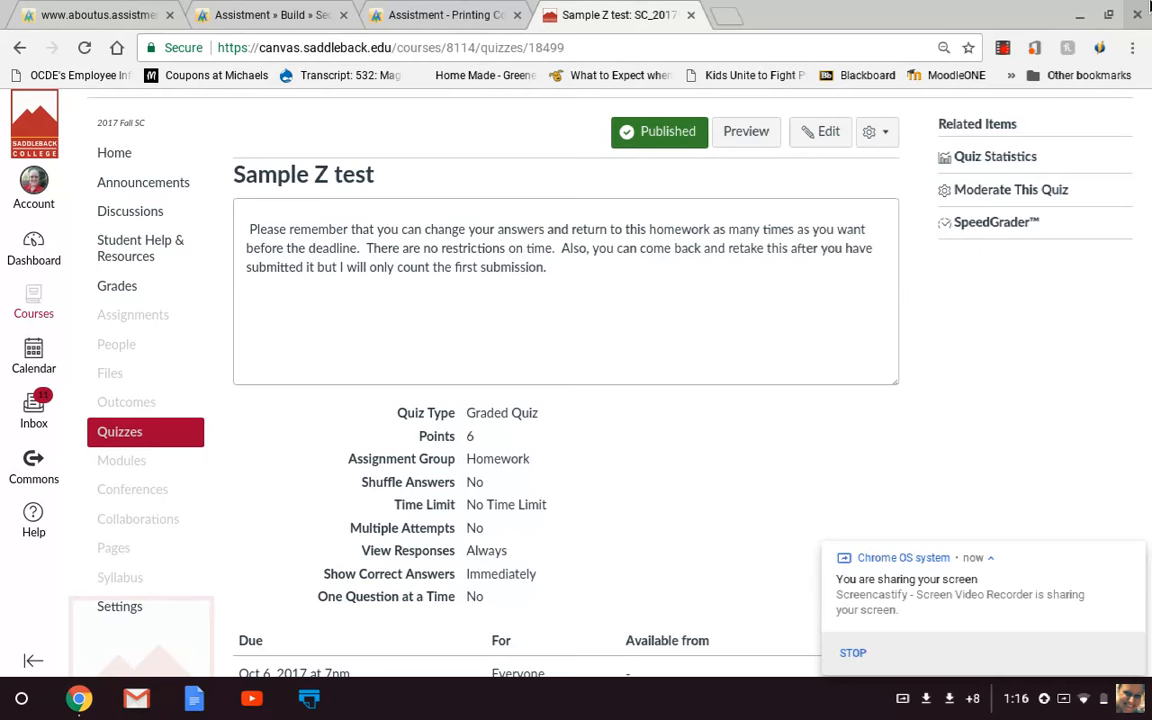
Step: Launch the student-view Preview of the Sample Z test quiz
{"action": "left_click", "coordinate": [746, 132]}
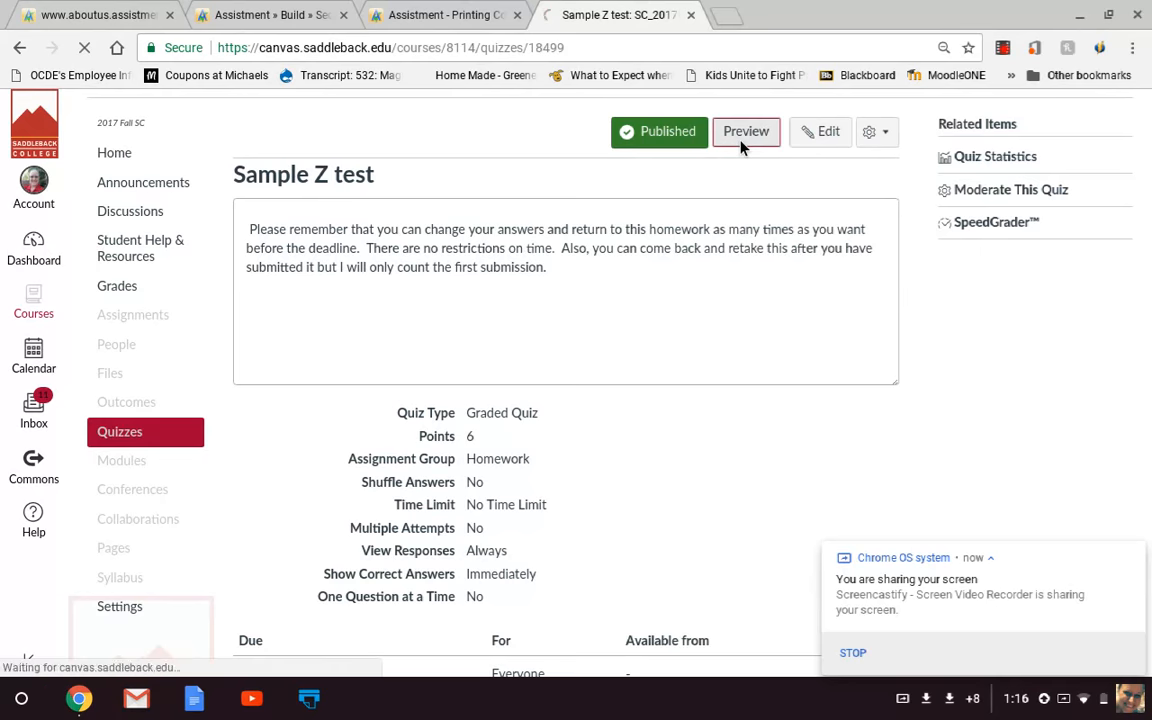
{"action": "left_click", "coordinate": [744, 132]}
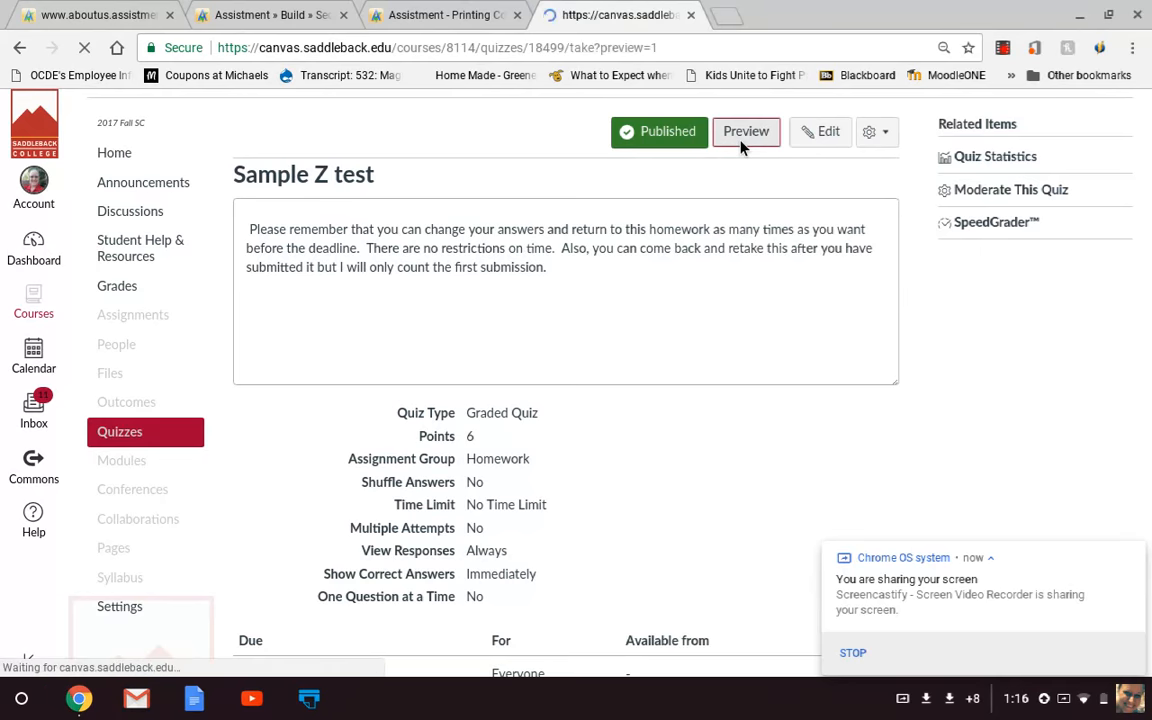
{"action": "left_click", "coordinate": [746, 132]}
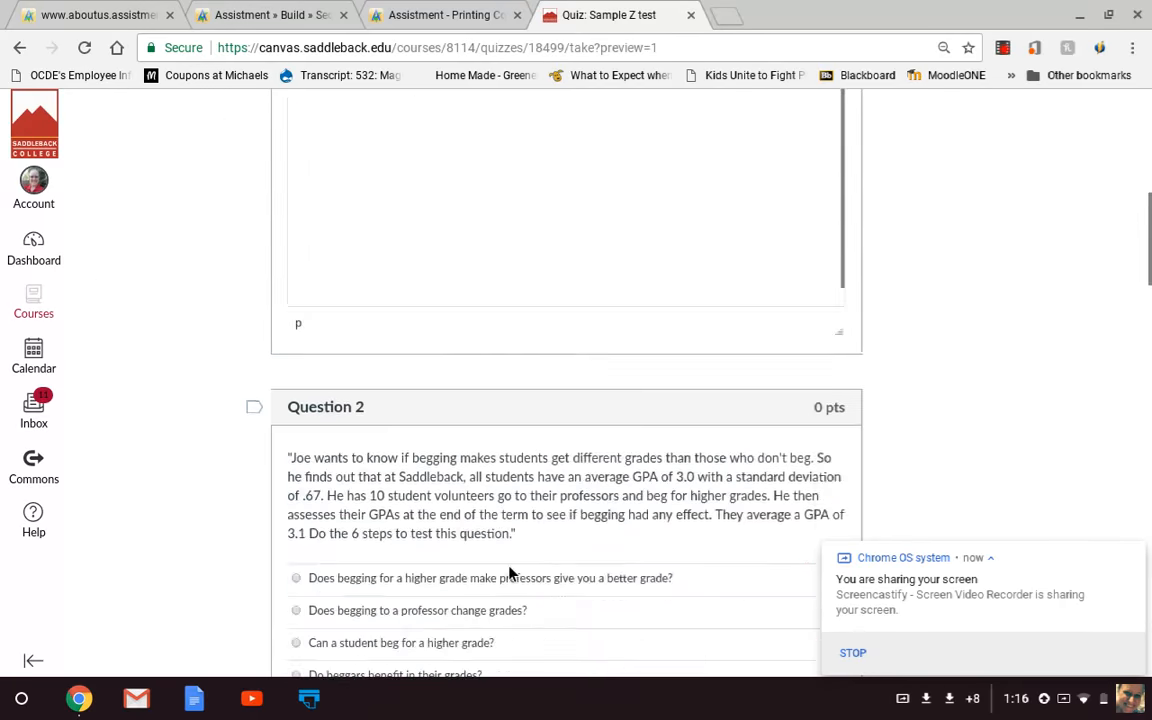
{"action": "scroll", "scroll_direction": "down", "scroll_amount": 3}
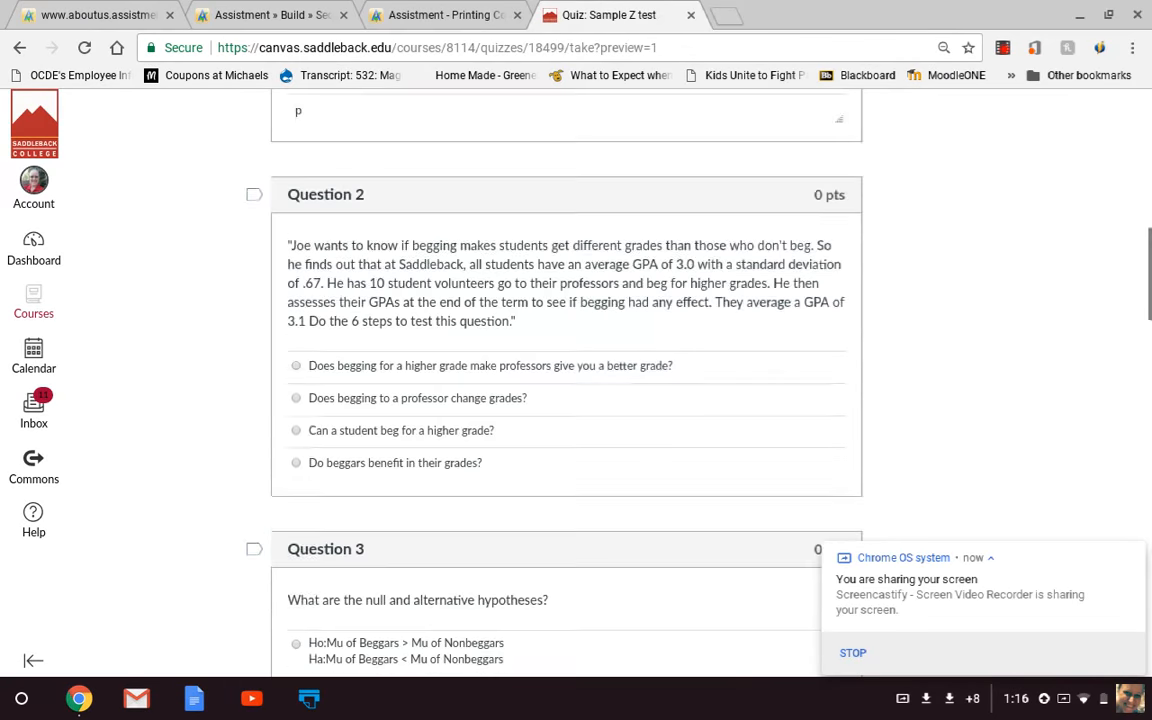
{"action": "scroll", "scroll_direction": "down", "scroll_amount": 3}
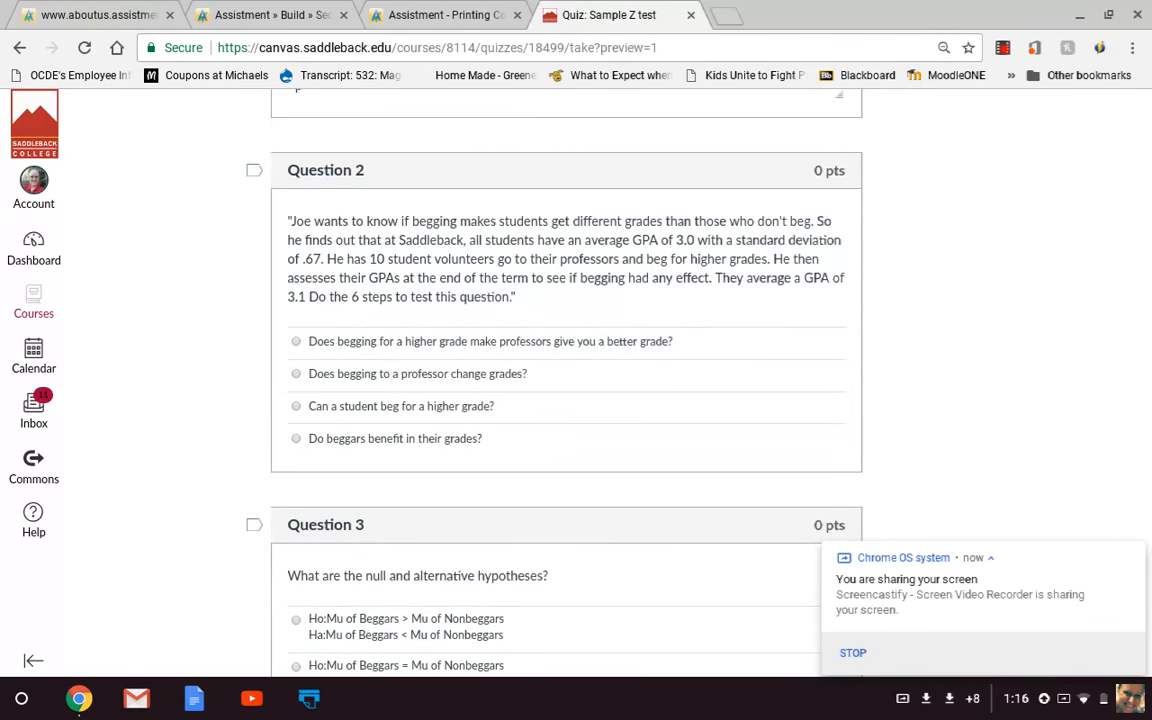
{"action": "scroll", "scroll_direction": "down", "scroll_amount": 3}
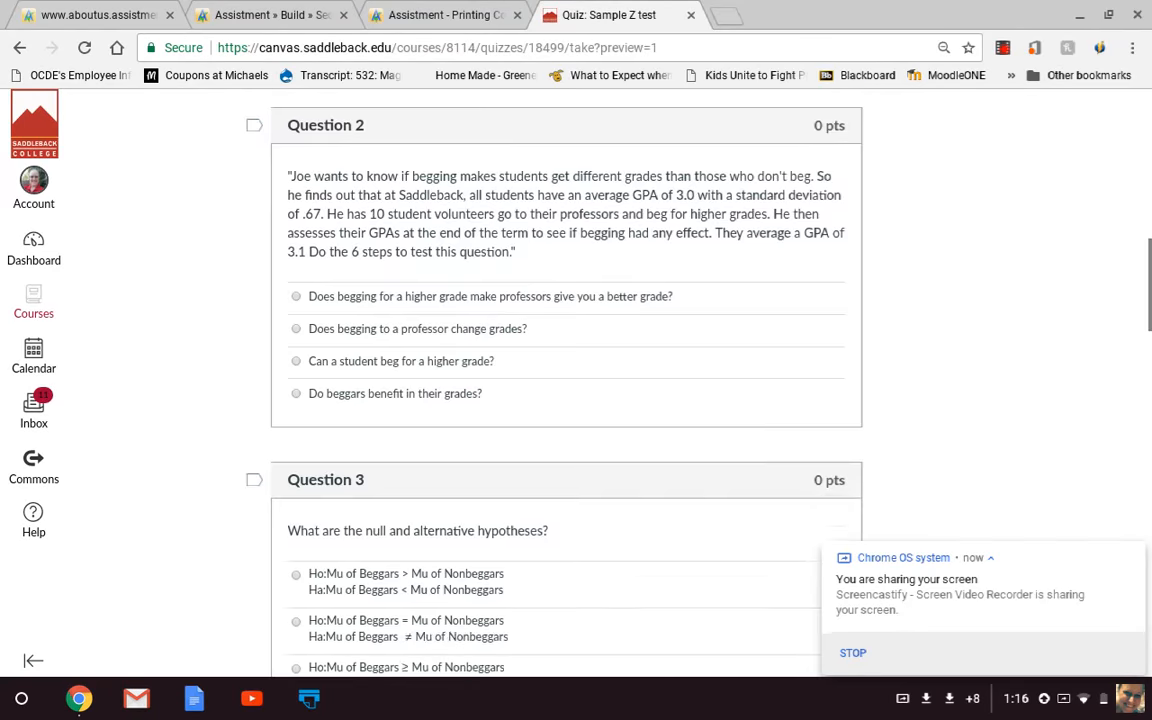
{"action": "scroll", "scroll_direction": "down", "scroll_amount": 3}
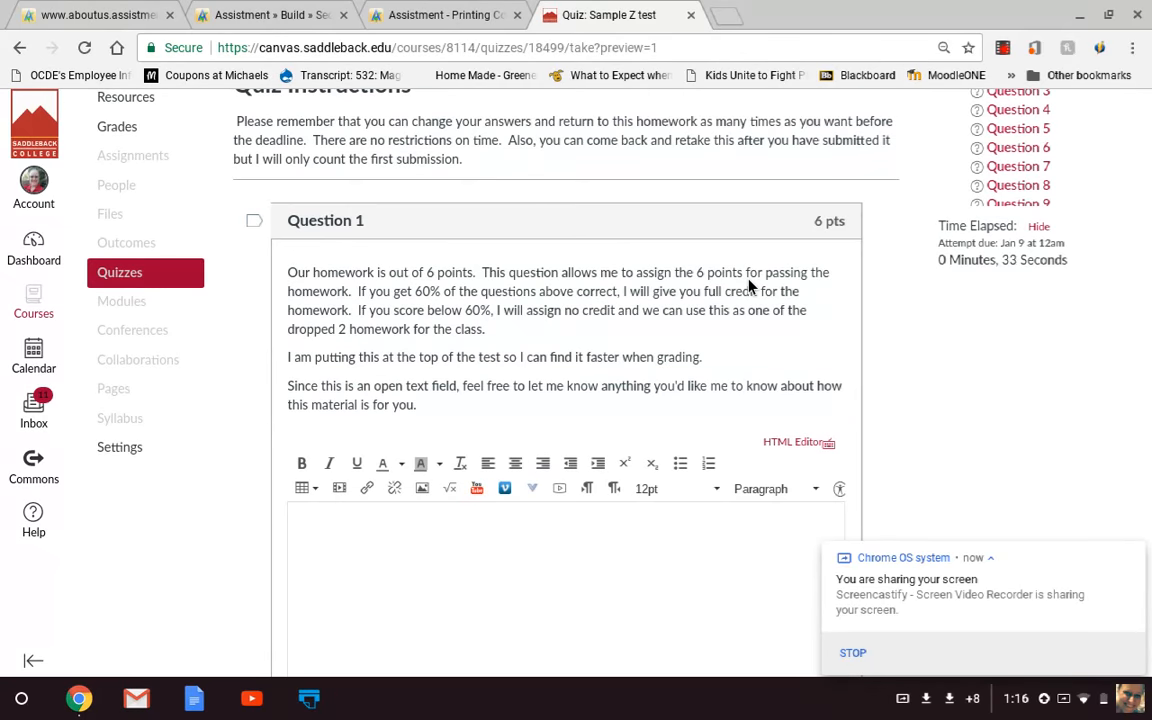
{"action": "mouse_move", "coordinate": [788, 248]}
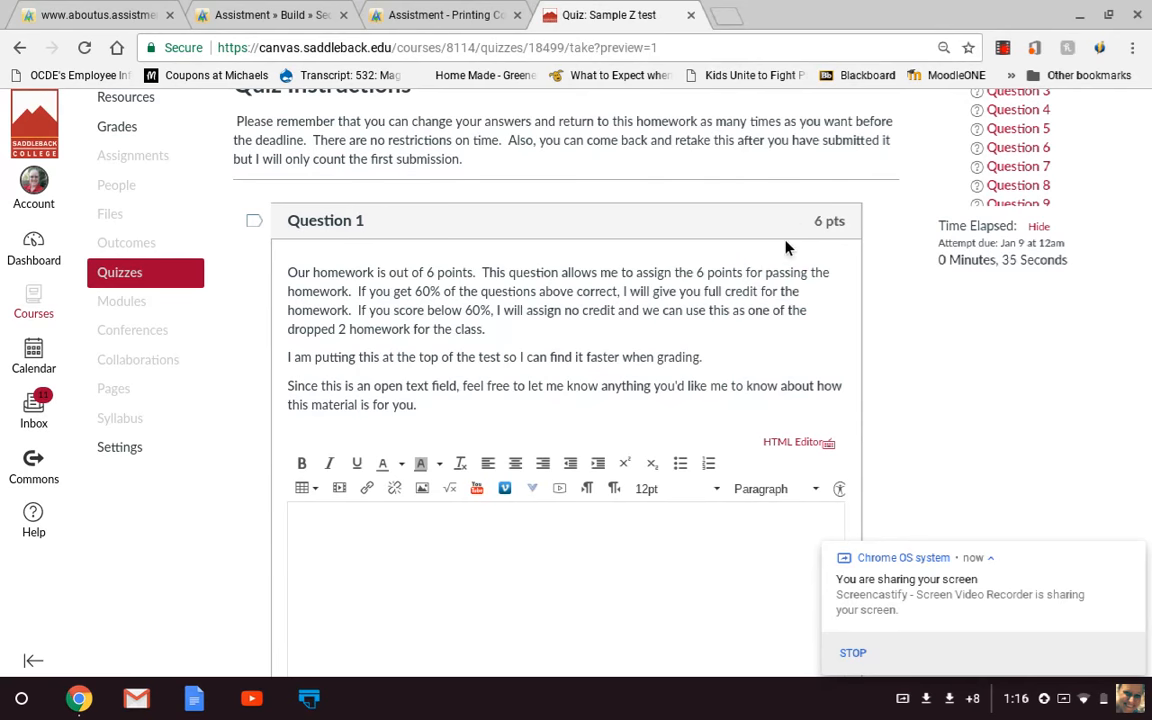
{"action": "mouse_move", "coordinate": [876, 256]}
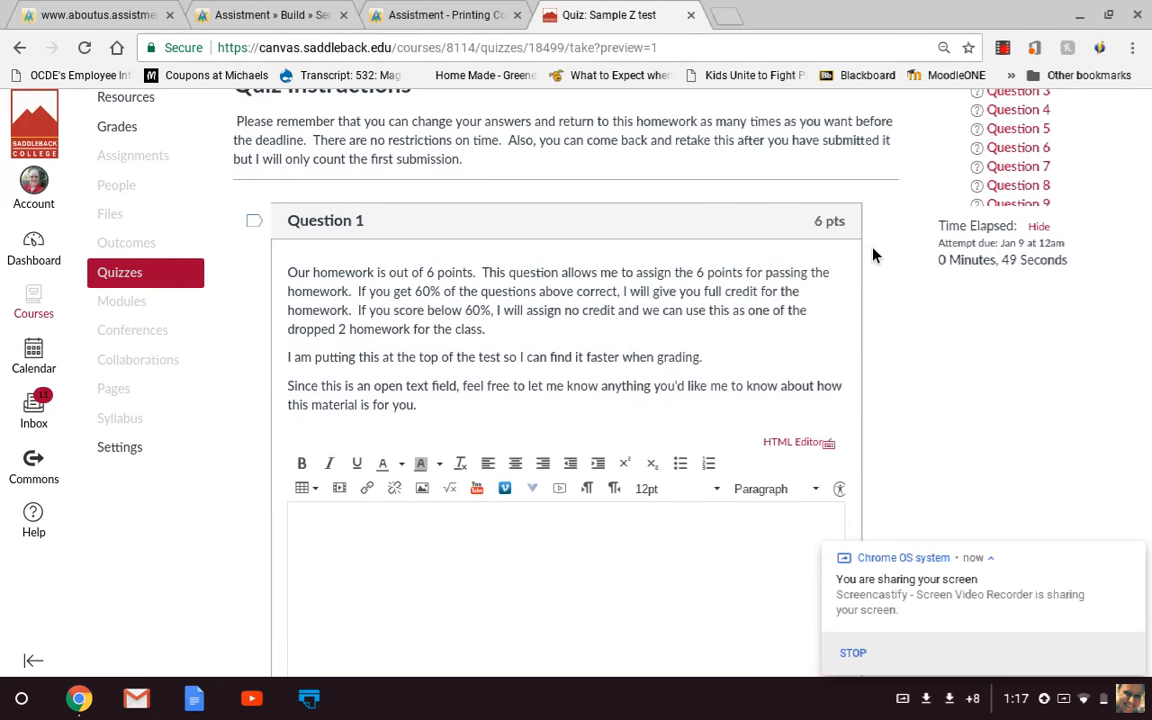
{"action": "mouse_move", "coordinate": [768, 214]}
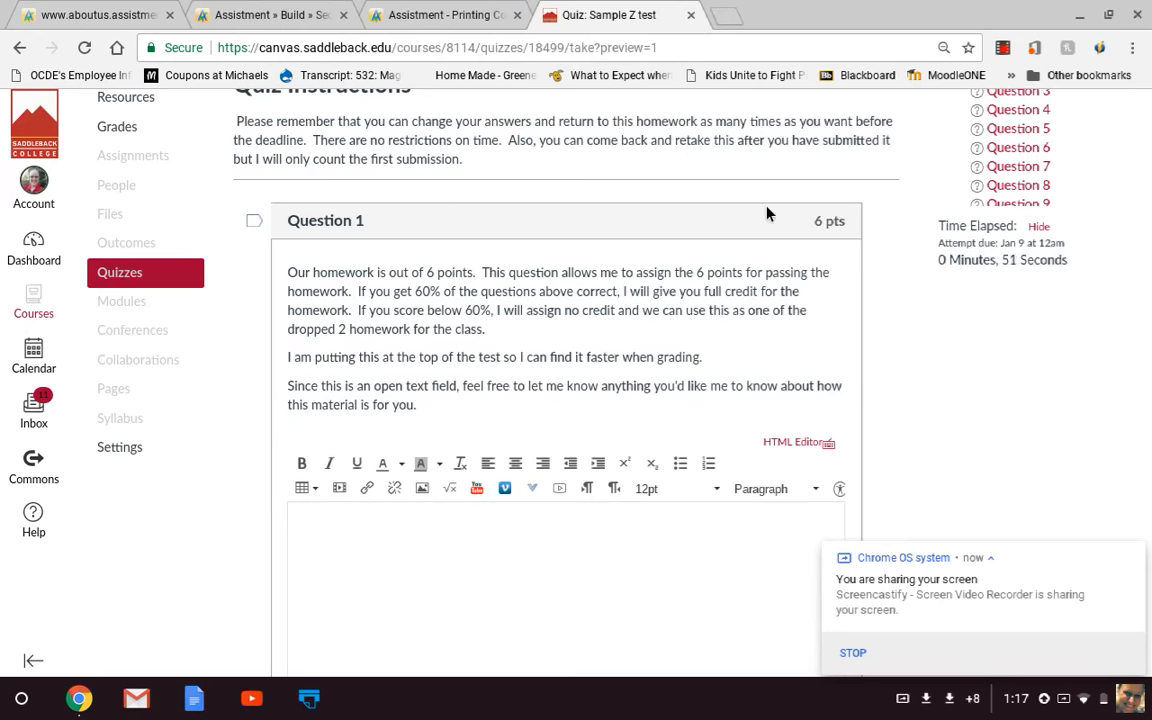
{"action": "mouse_move", "coordinate": [540, 384]}
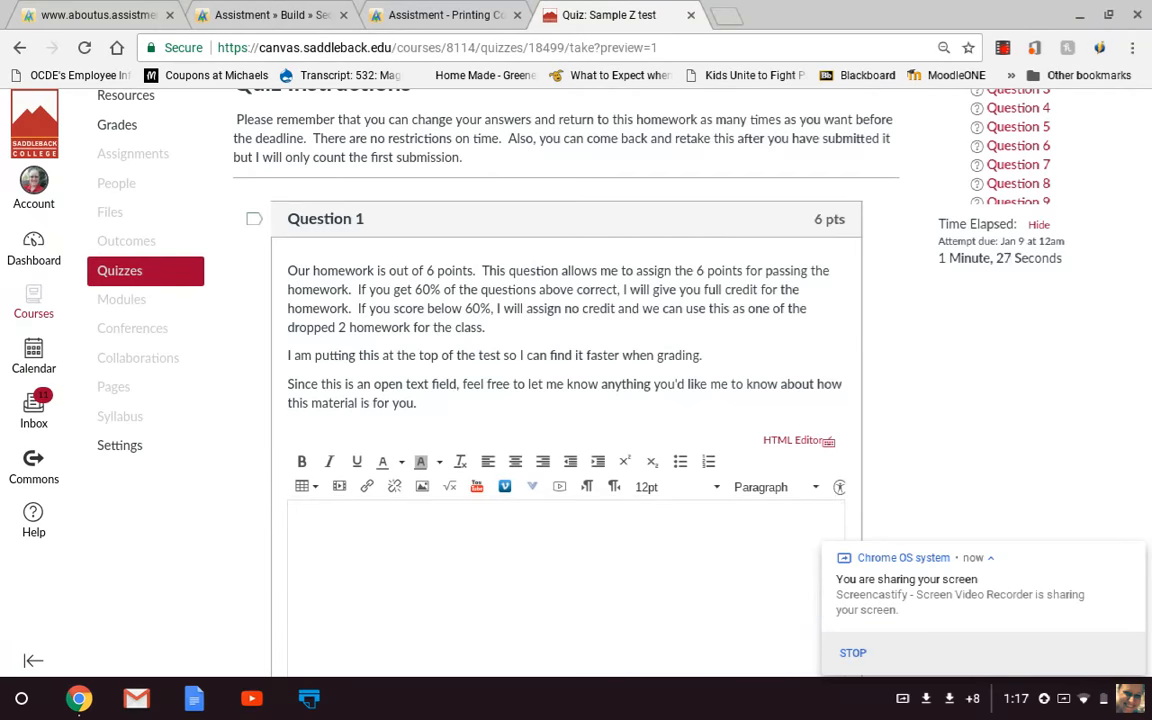
{"action": "left_click", "coordinate": [382, 460]}
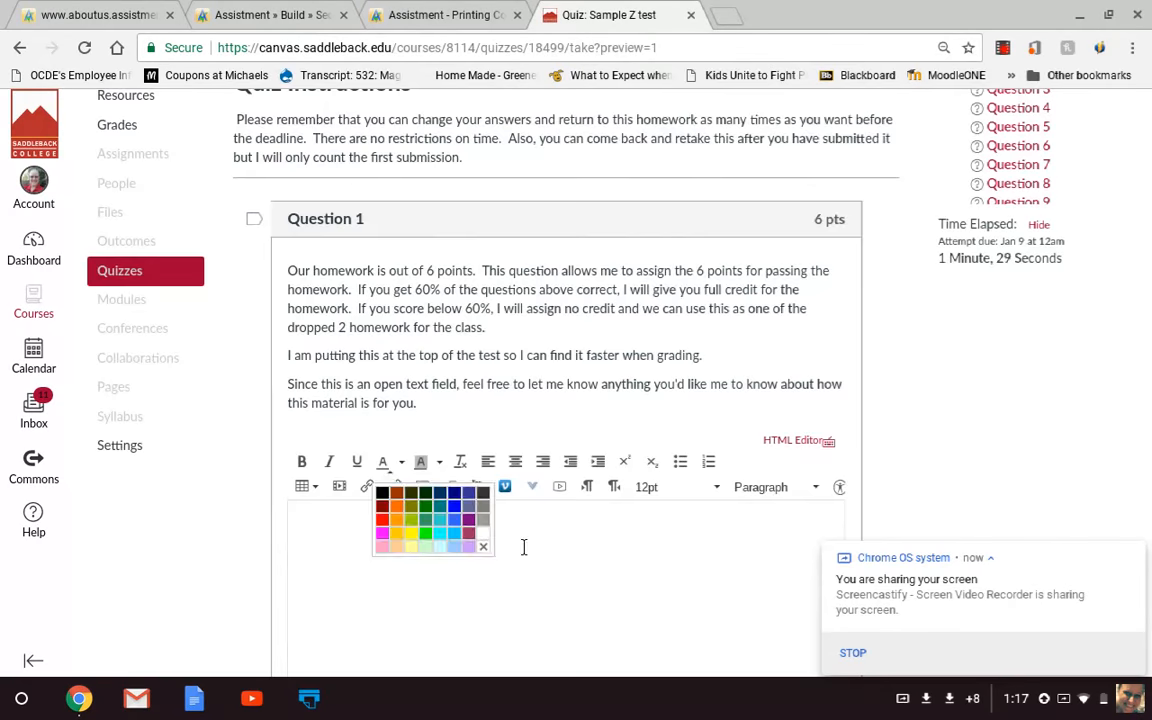
{"action": "scroll", "scroll_direction": "down", "scroll_amount": 3}
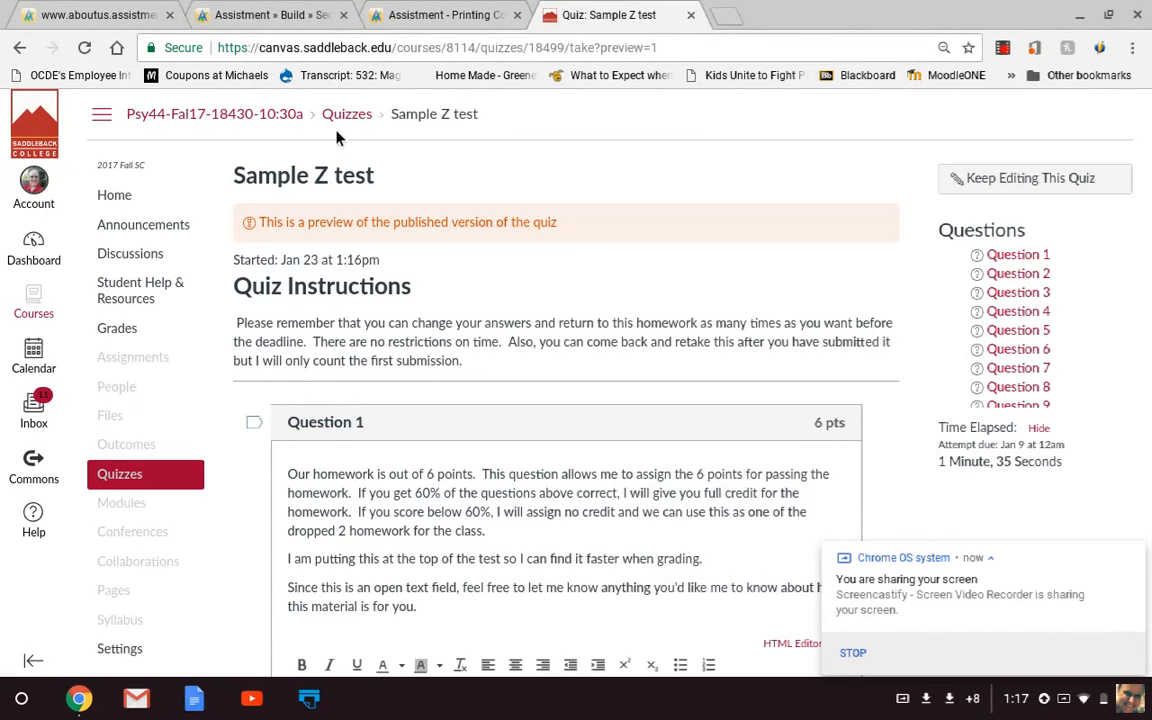
Step: Return to the course Quizzes list and scroll to the assignment quizzes
{"action": "left_click", "coordinate": [348, 112]}
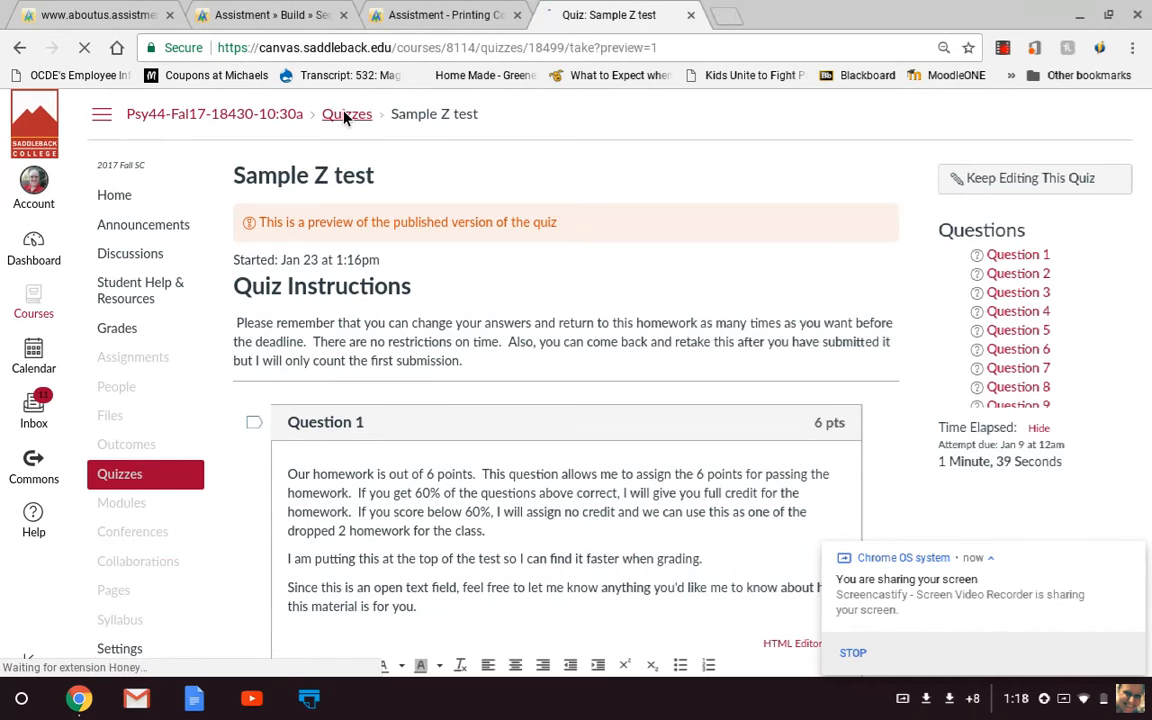
{"action": "left_click", "coordinate": [348, 112]}
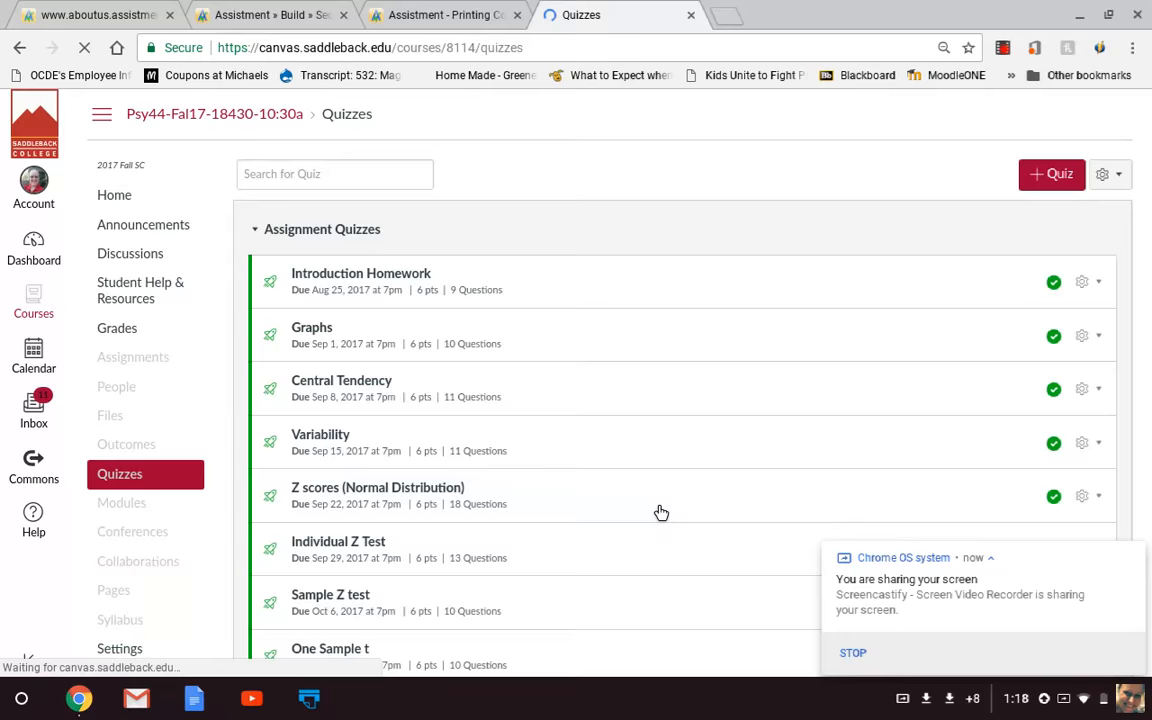
{"action": "scroll", "scroll_direction": "down", "scroll_amount": 3}
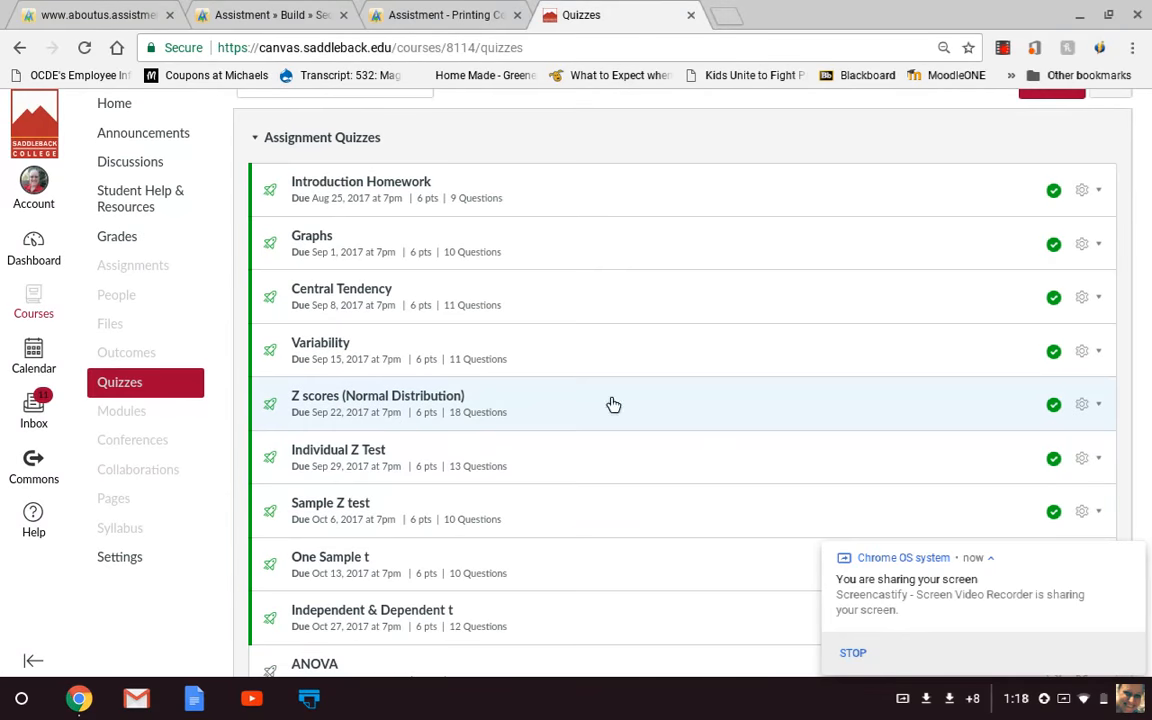
{"action": "mouse_move", "coordinate": [1098, 412]}
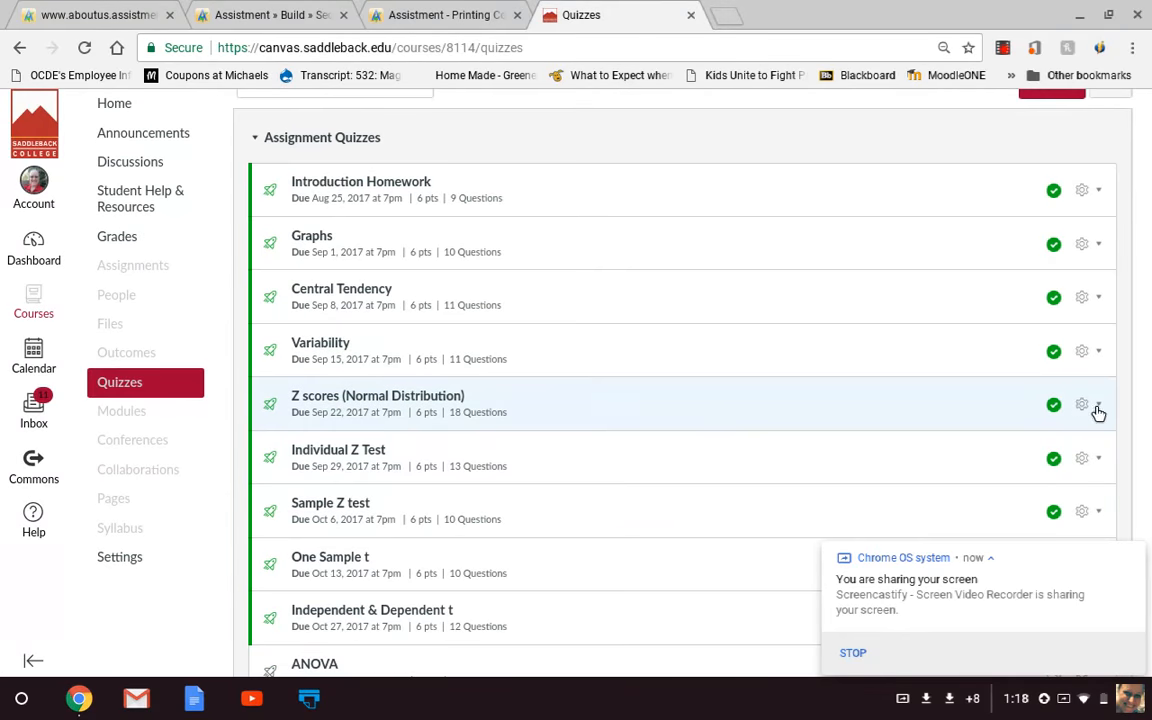
Step: Open the Z scores (Normal Distribution) quiz details page from the list
{"action": "left_click", "coordinate": [1098, 404]}
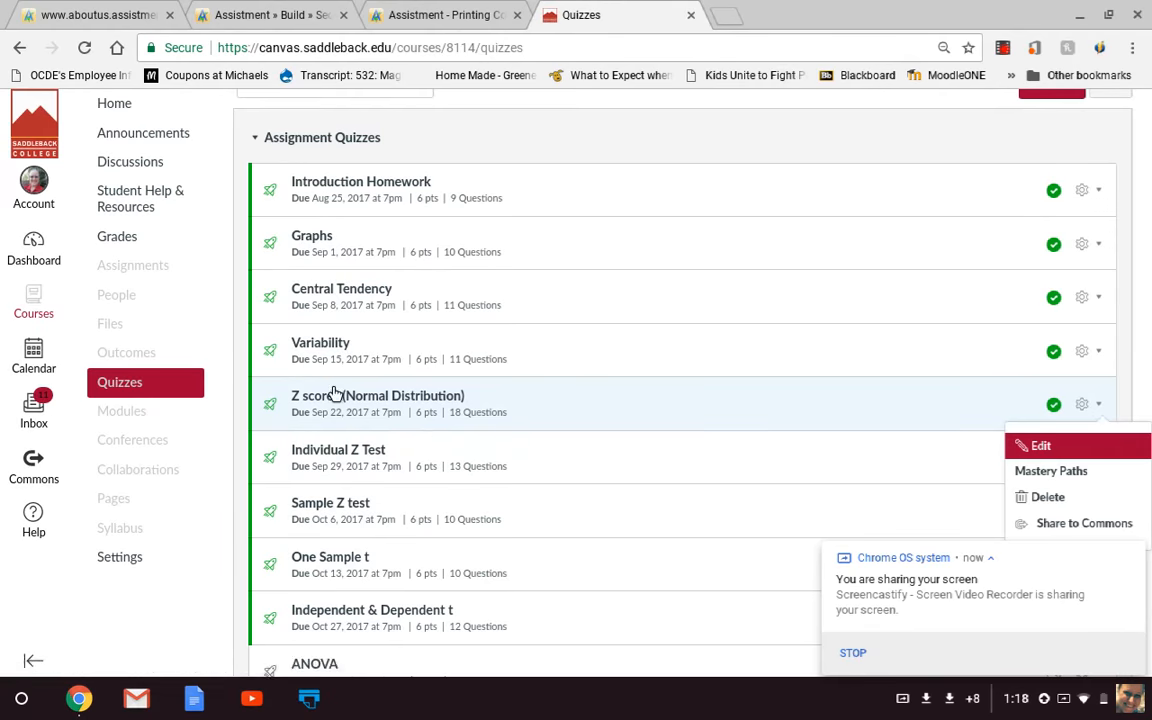
{"action": "left_click", "coordinate": [376, 396]}
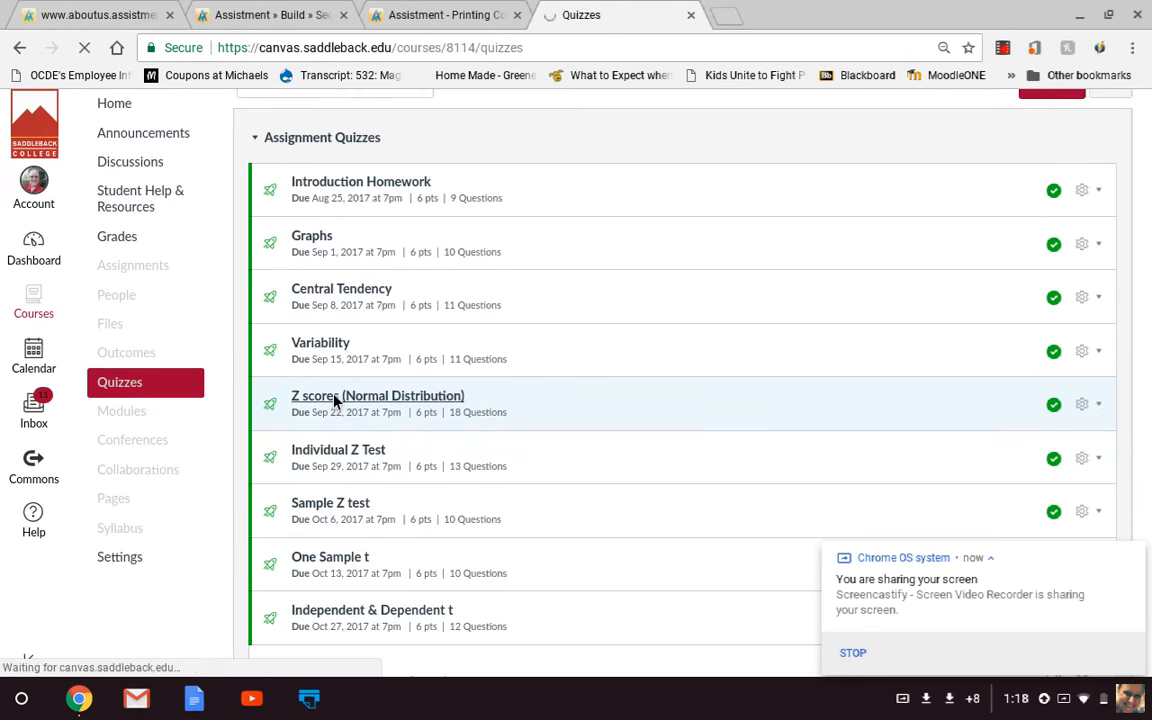
{"action": "left_click", "coordinate": [376, 396]}
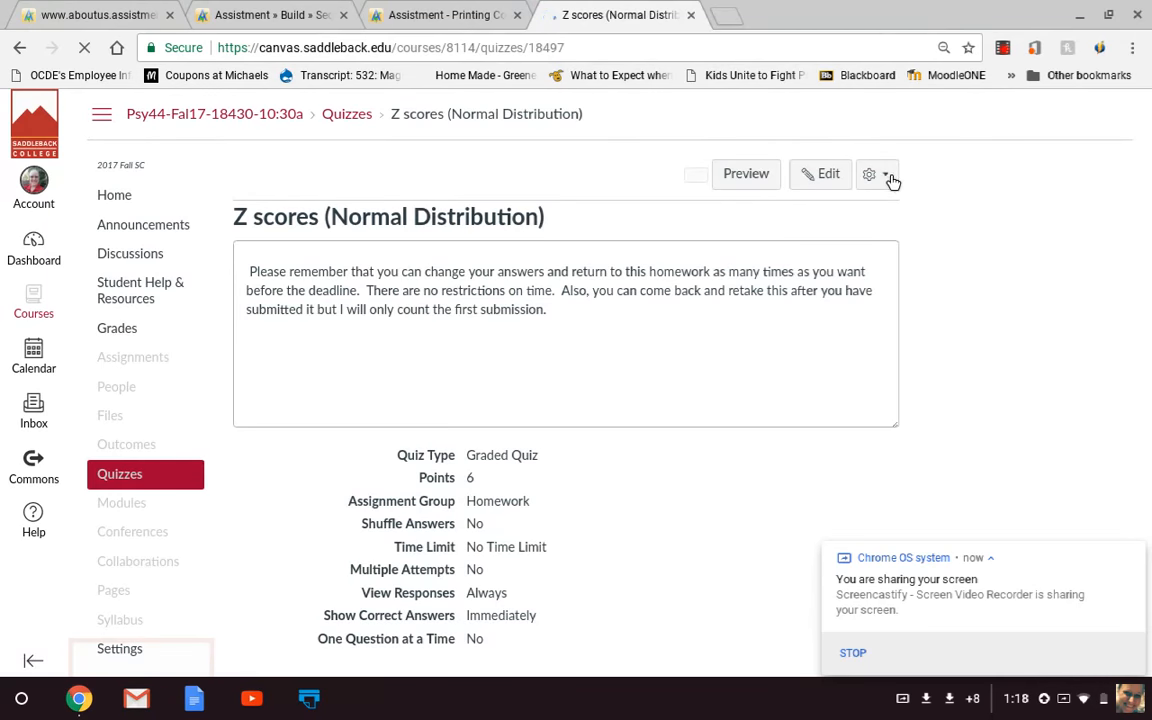
Step: Show the Z scores quiz's additional actions menu to reach SpeedGrader
{"action": "left_click", "coordinate": [868, 172]}
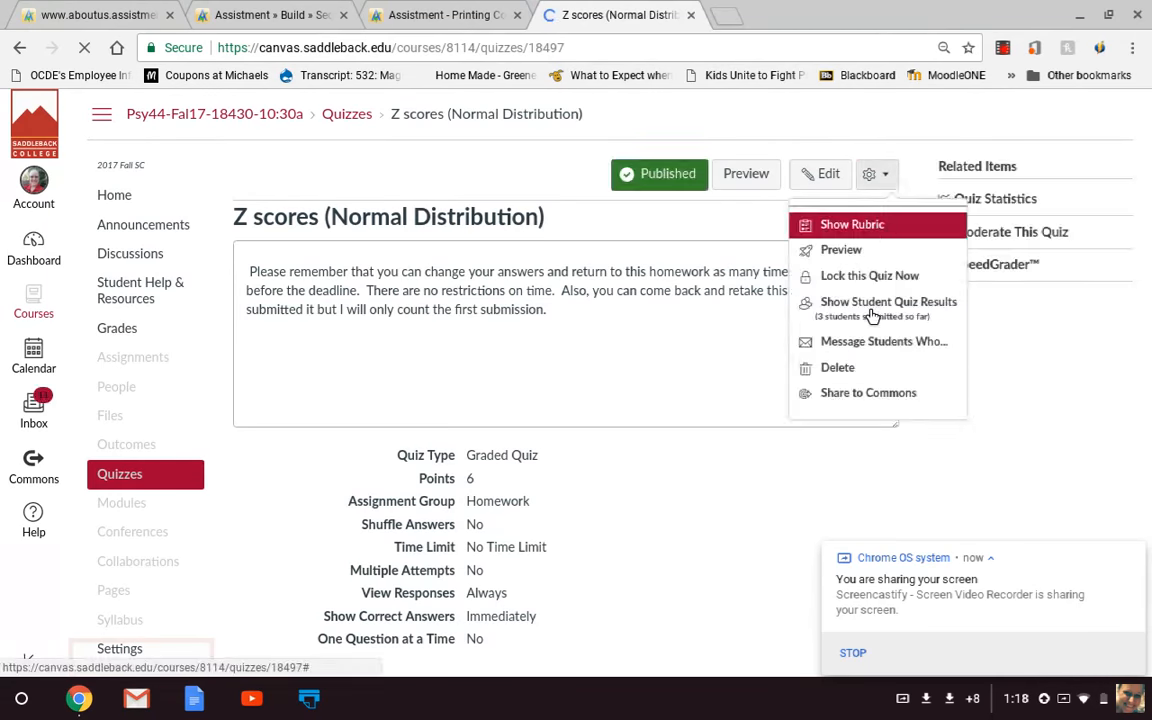
{"action": "mouse_move", "coordinate": [888, 308]}
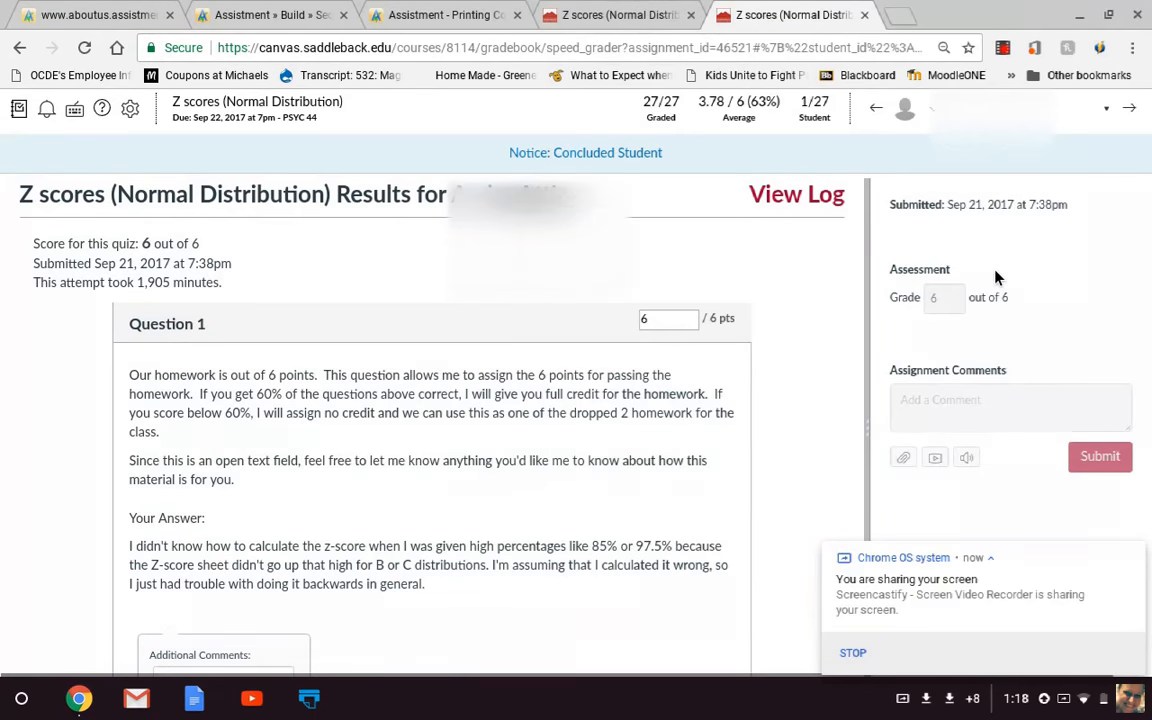
{"action": "mouse_move", "coordinate": [672, 396]}
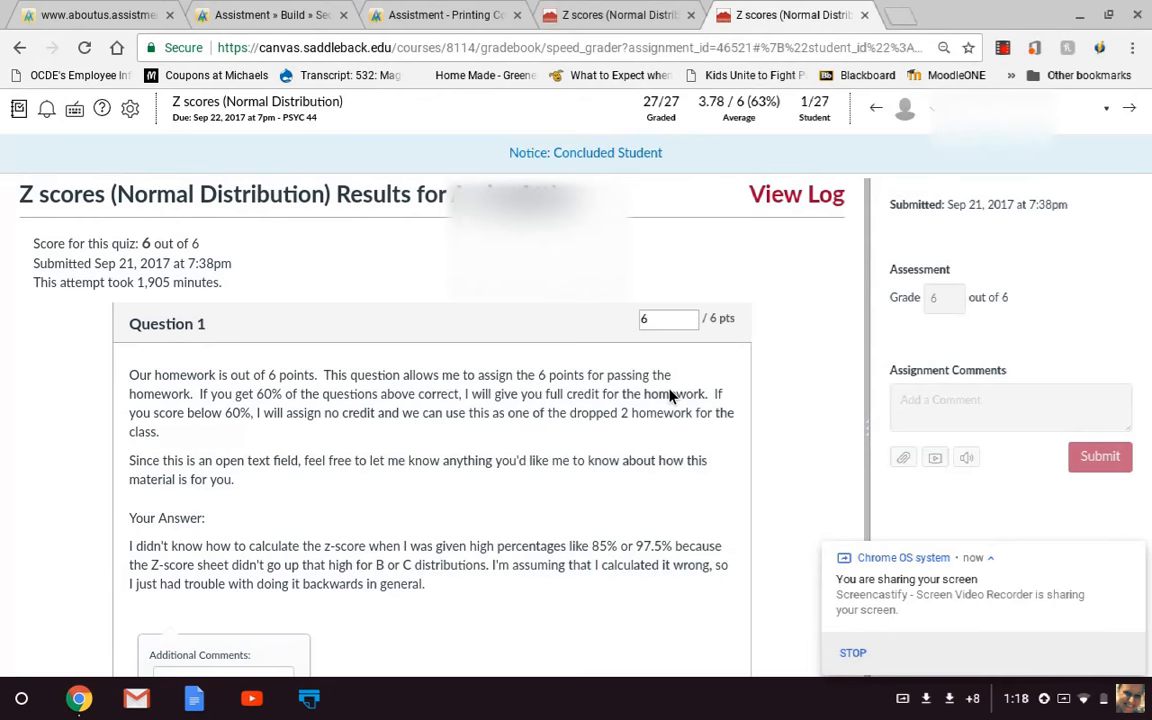
{"action": "mouse_move", "coordinate": [692, 368]}
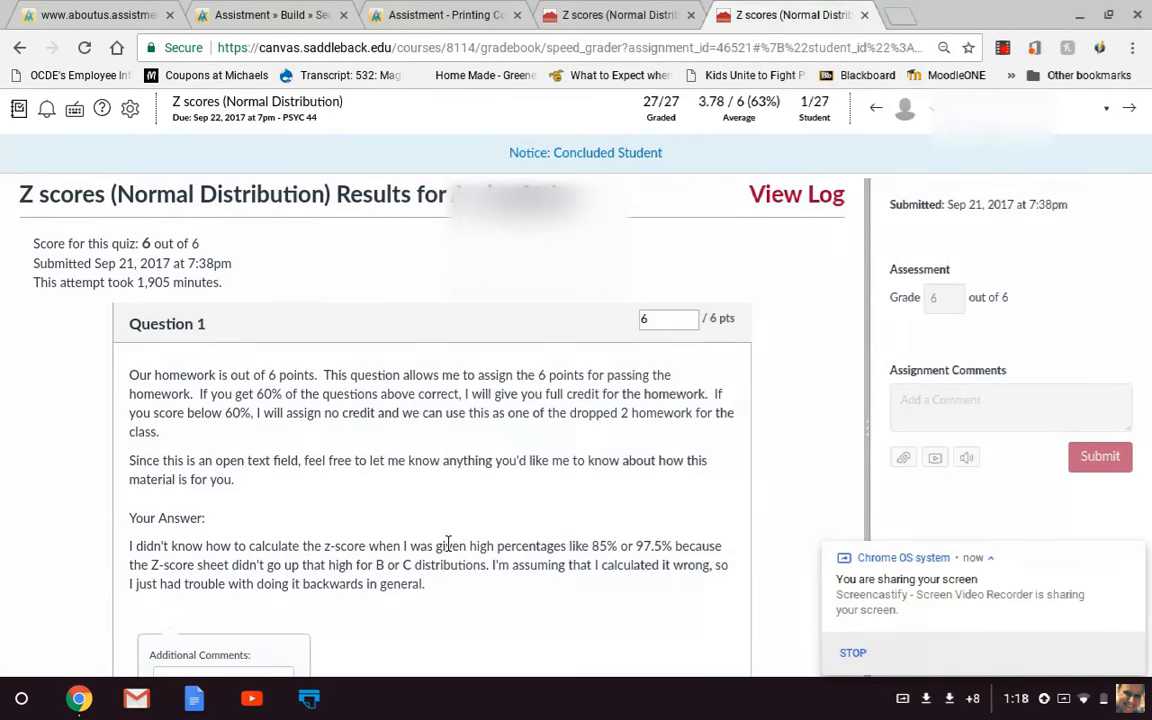
Step: Search the page for 'correct!' and keep Question 1 at the full 6 points
{"action": "key", "text": "ctrl+f"}
{"action": "type", "text": "correct!"}
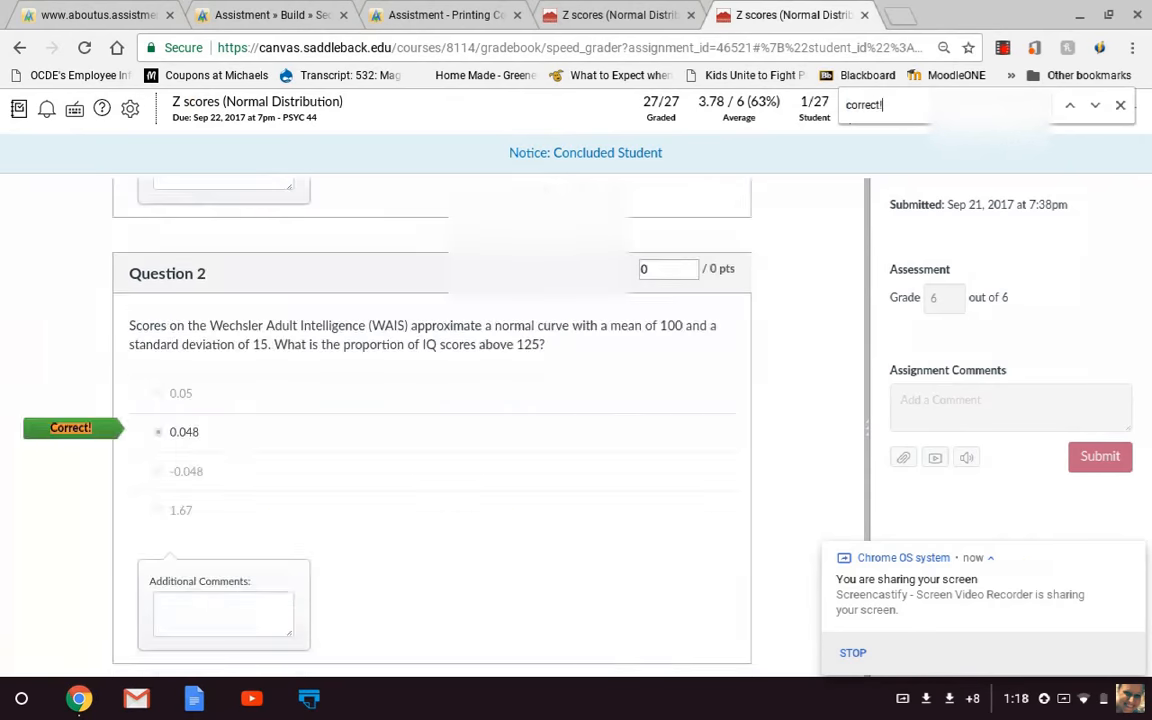
{"action": "mouse_move", "coordinate": [98, 476]}
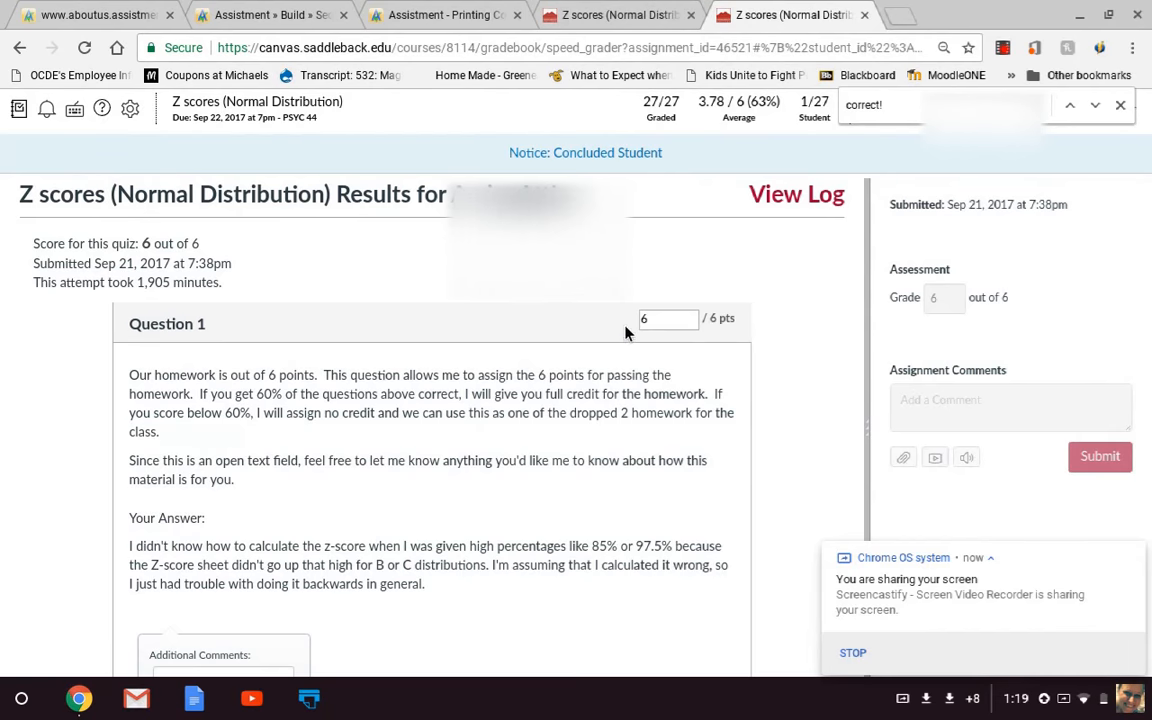
{"action": "left_click", "coordinate": [668, 320]}
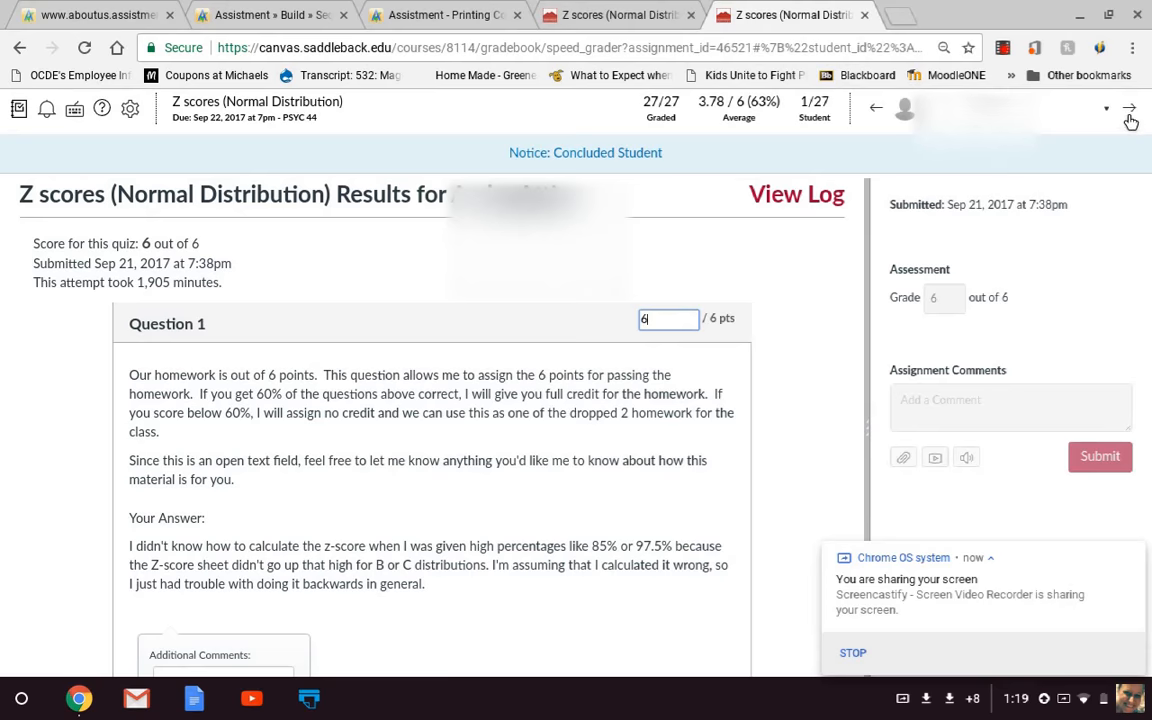
Step: Advance to the next student's submission and enter 6 points for Question 1
{"action": "left_click", "coordinate": [1128, 108]}
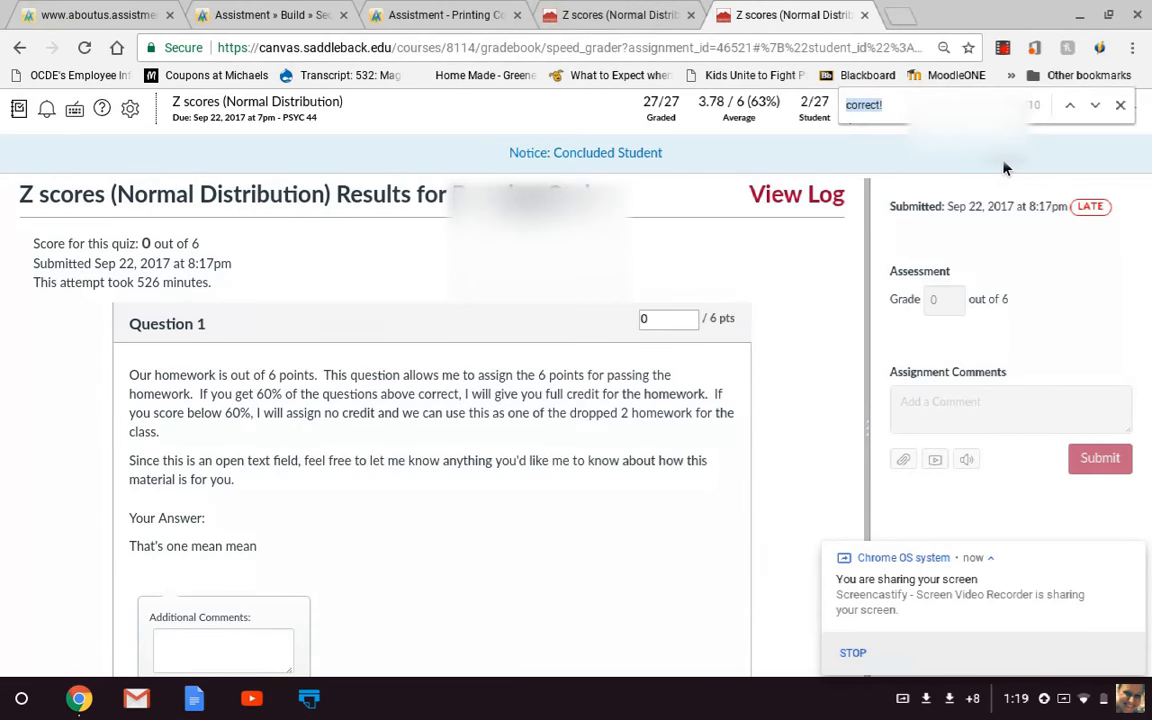
{"action": "scroll", "scroll_direction": "down", "scroll_amount": 3}
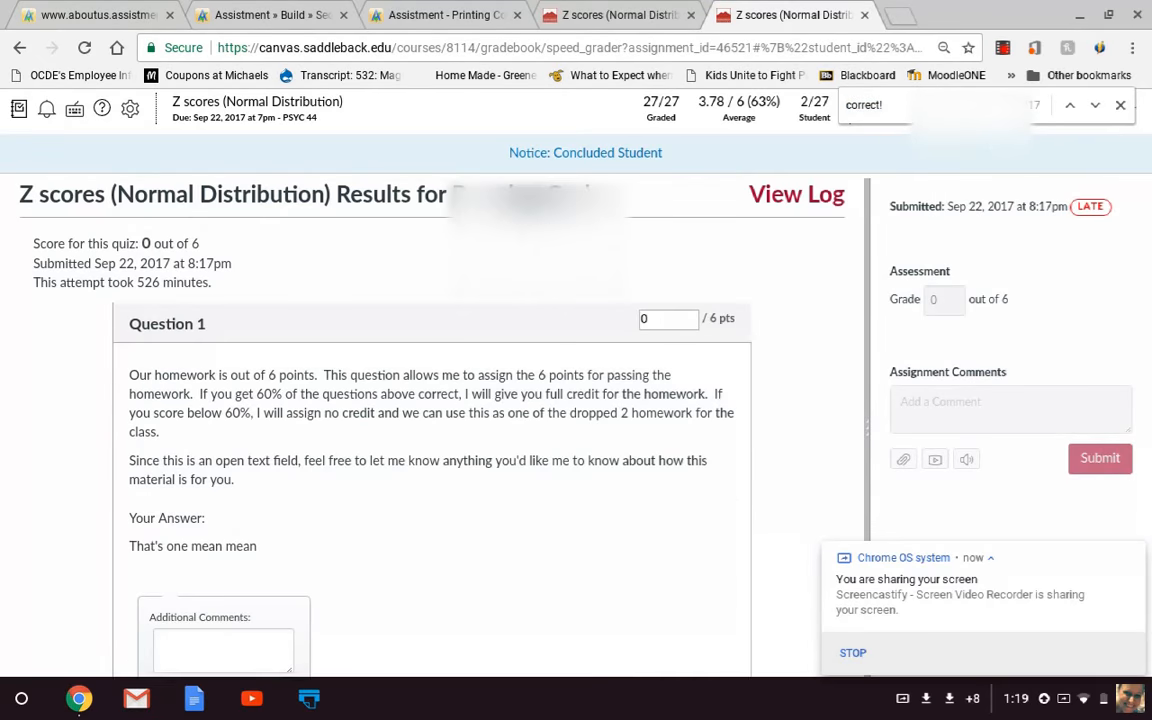
{"action": "scroll", "scroll_direction": "down", "scroll_amount": 3}
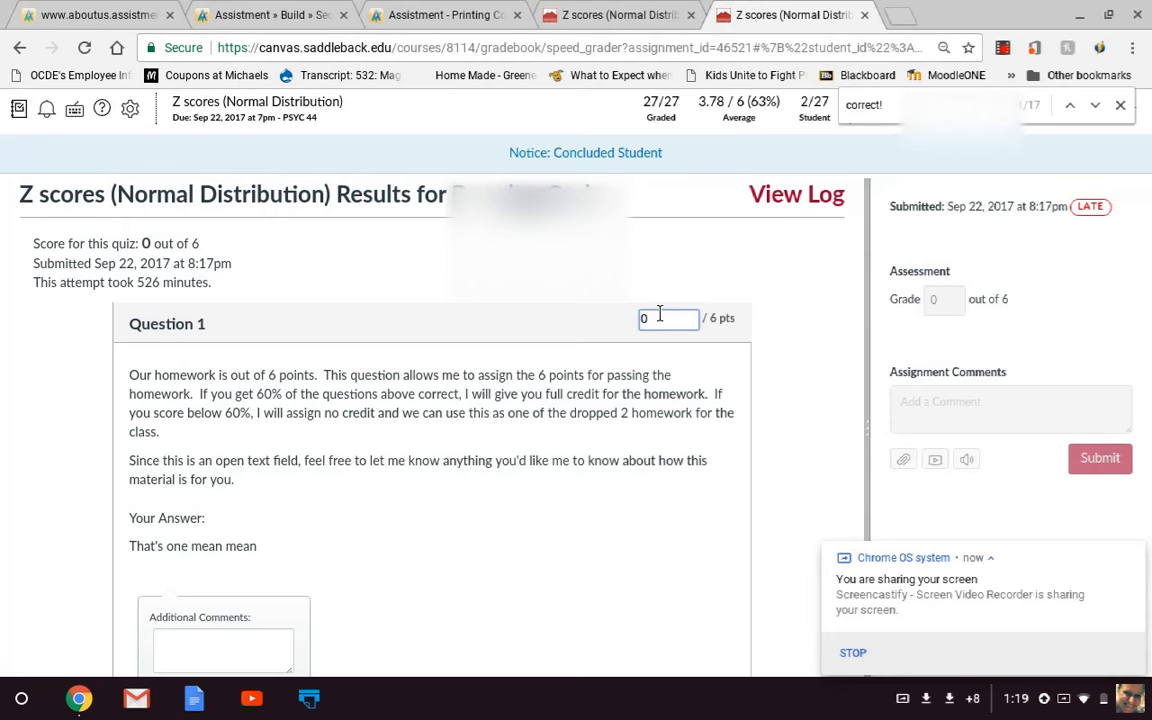
{"action": "type", "text": "6"}
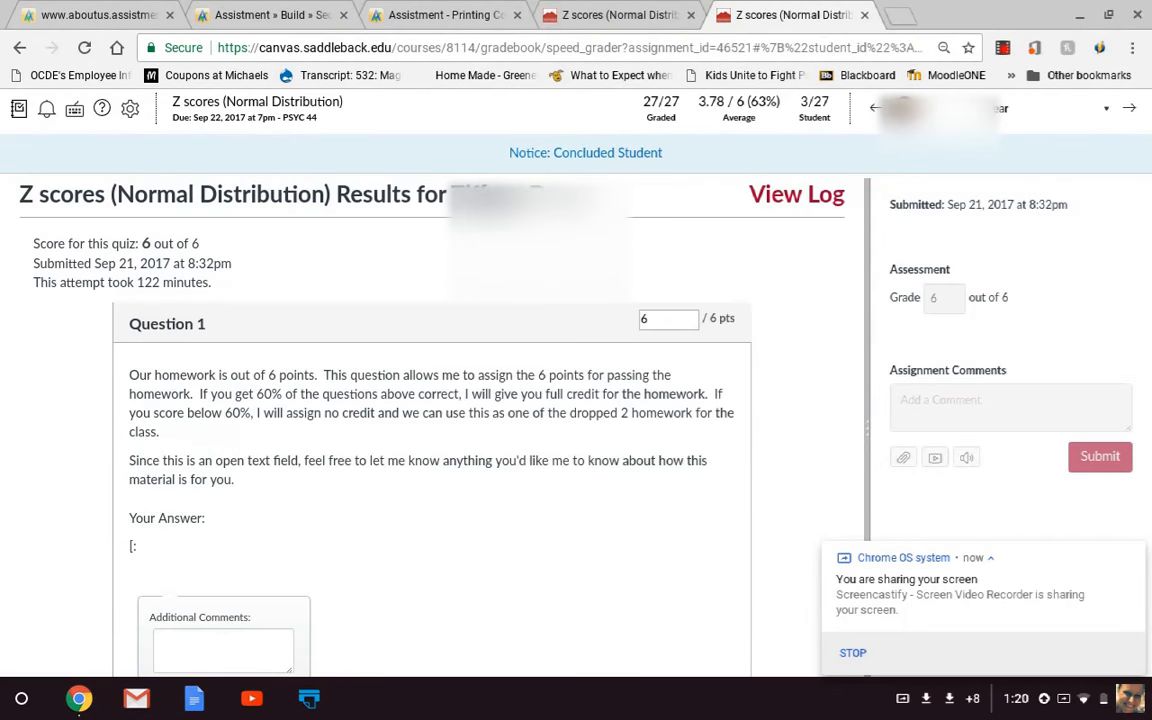
{"action": "scroll", "scroll_direction": "down", "scroll_amount": 3}
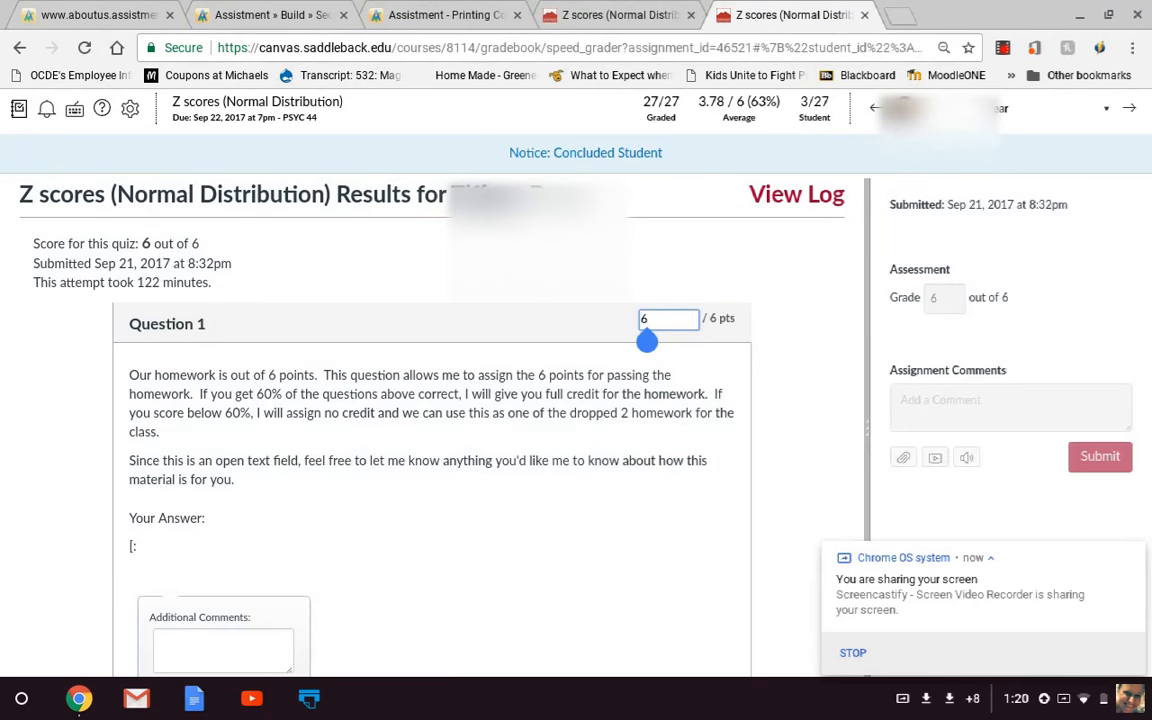
{"action": "scroll", "scroll_direction": "down", "scroll_amount": 3}
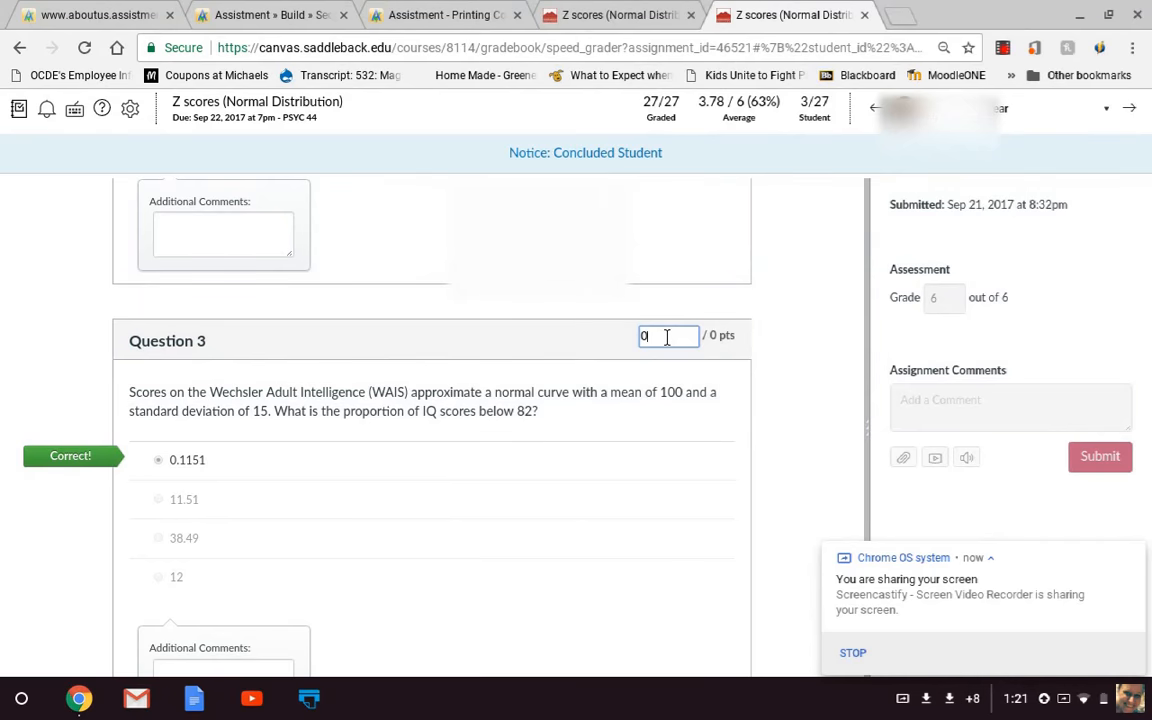
{"action": "mouse_move", "coordinate": [604, 440]}
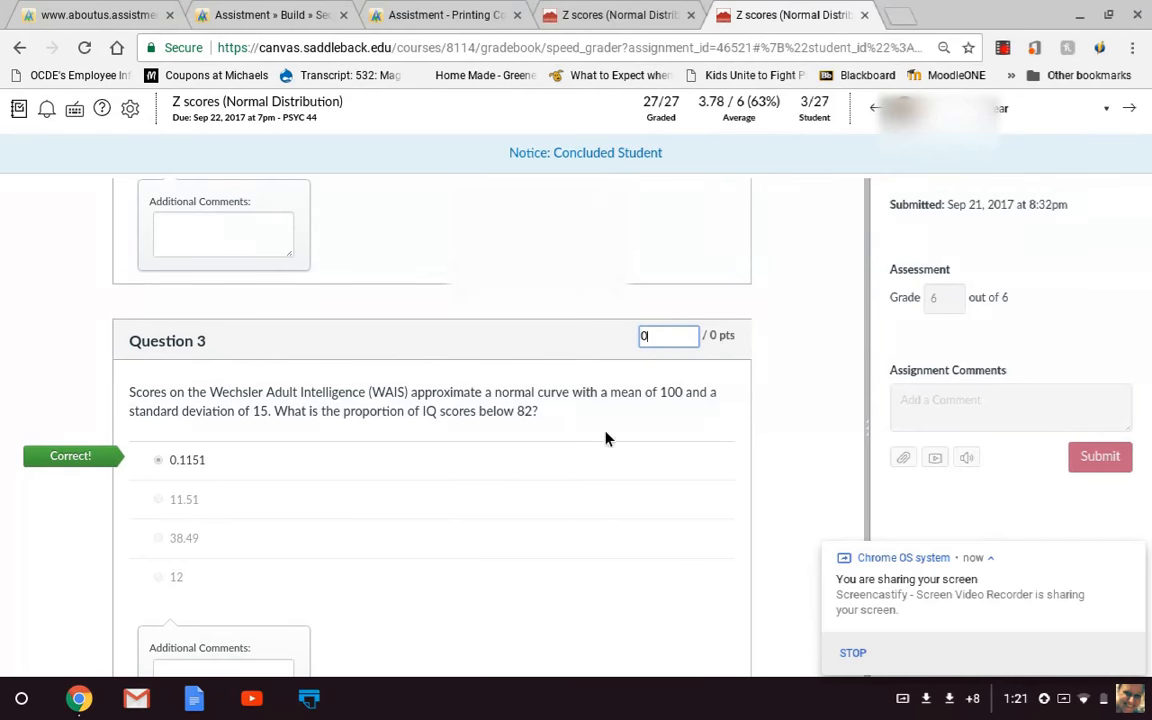